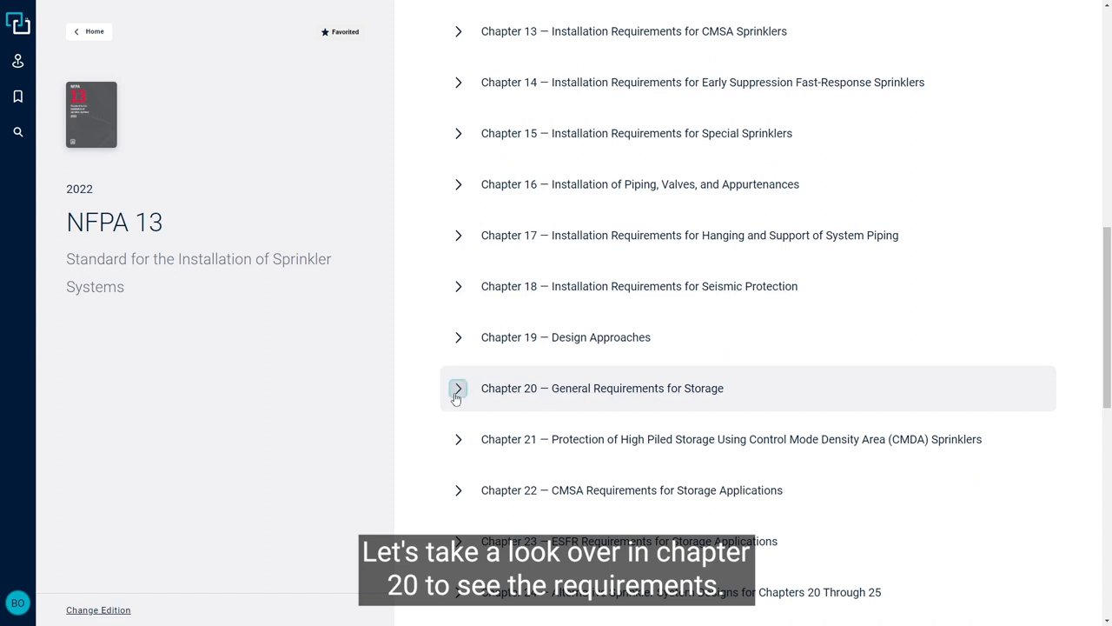
Expand Chapter 20 of NFPA 13 and open section 20.3 Classification of Commodities.
left_click(459, 389)
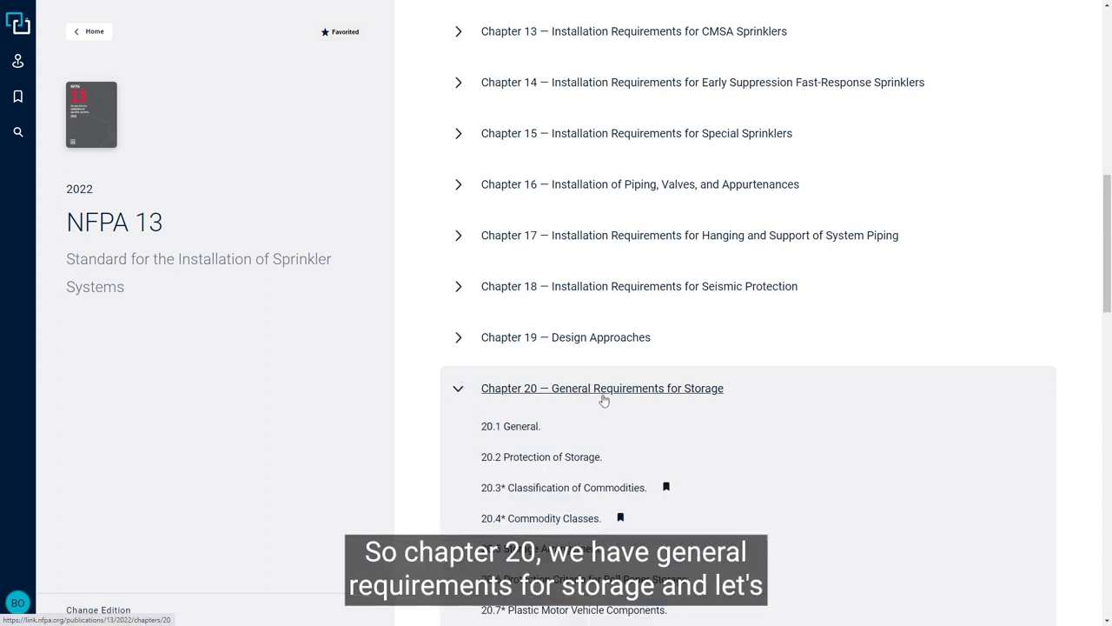
scroll("down", 3)
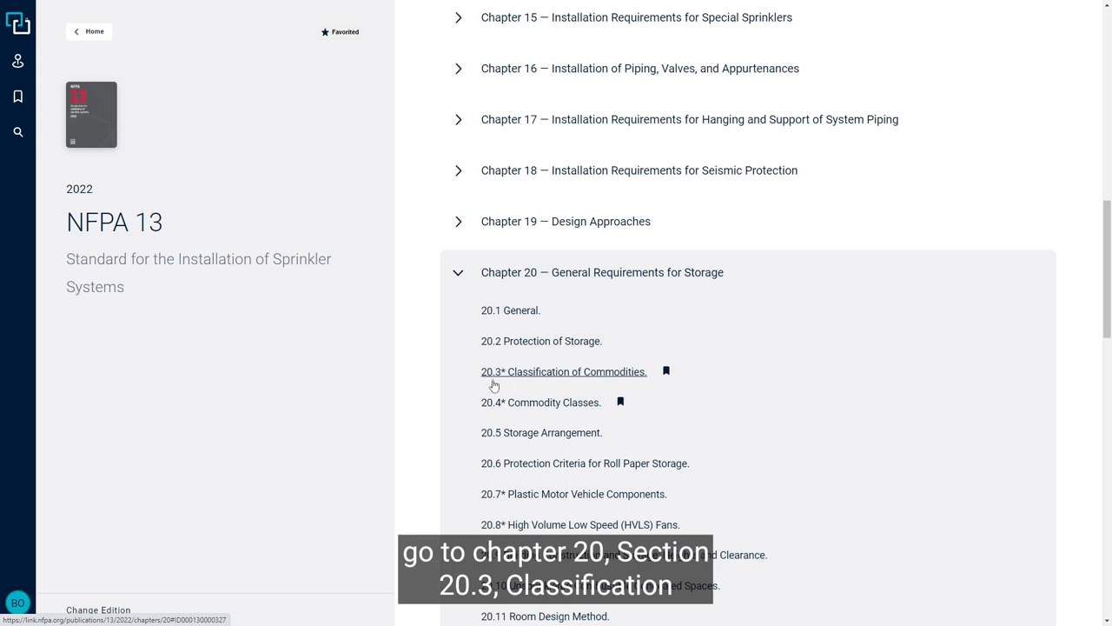
left_click(564, 372)
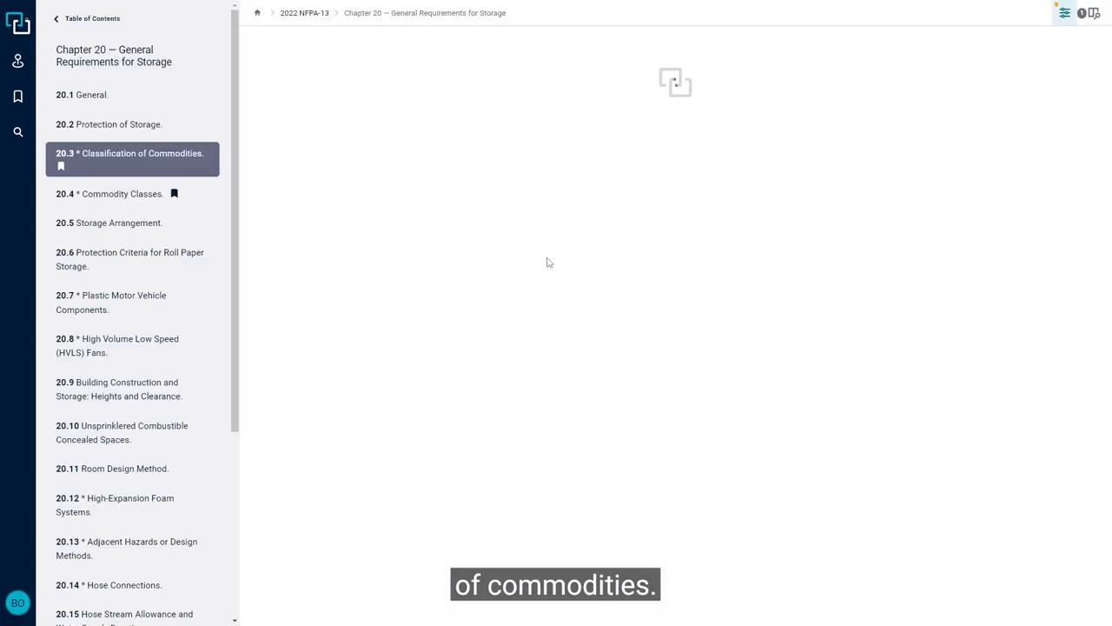
Read down section 20.3 to the 20.3.2 Pallet Types heading and its palletized-load requirement.
left_click(129, 160)
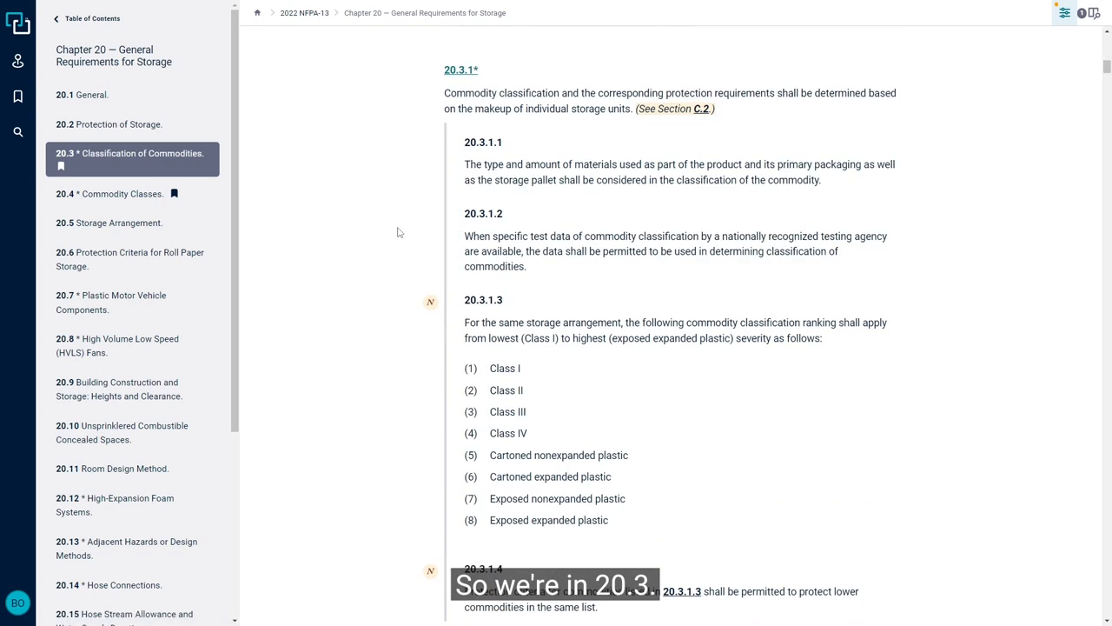
scroll("down", 3)
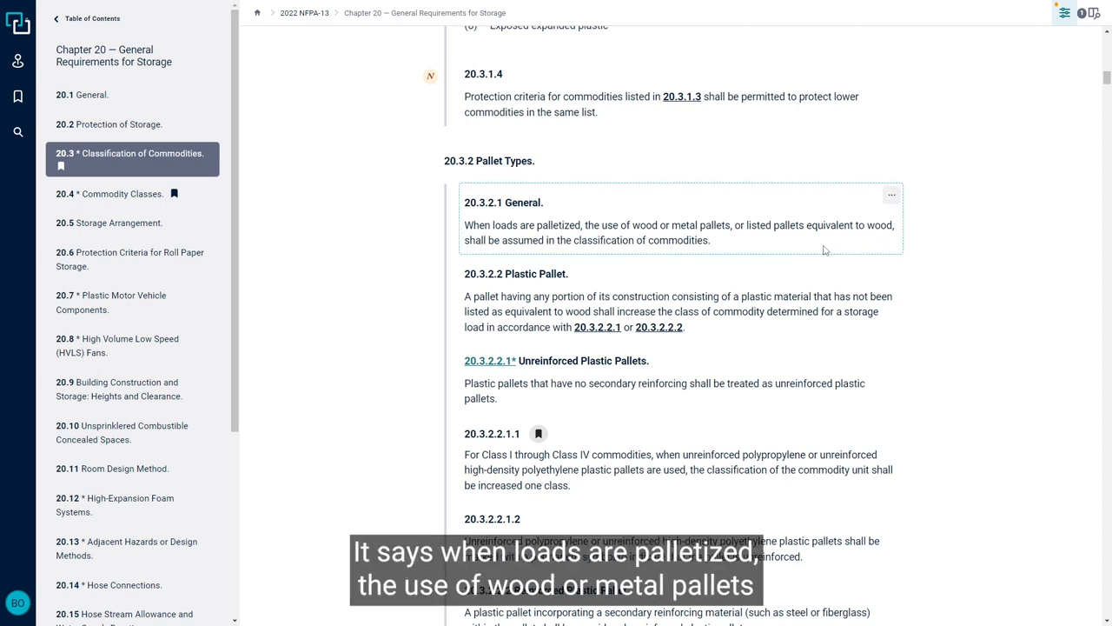
mouse_move(615, 223)
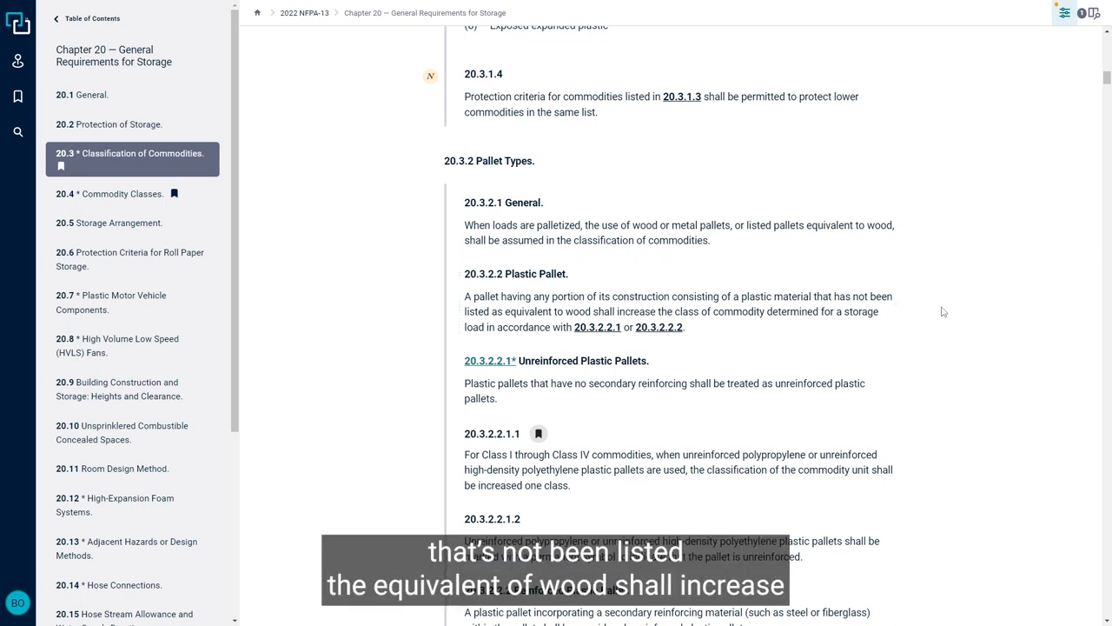
mouse_move(944, 292)
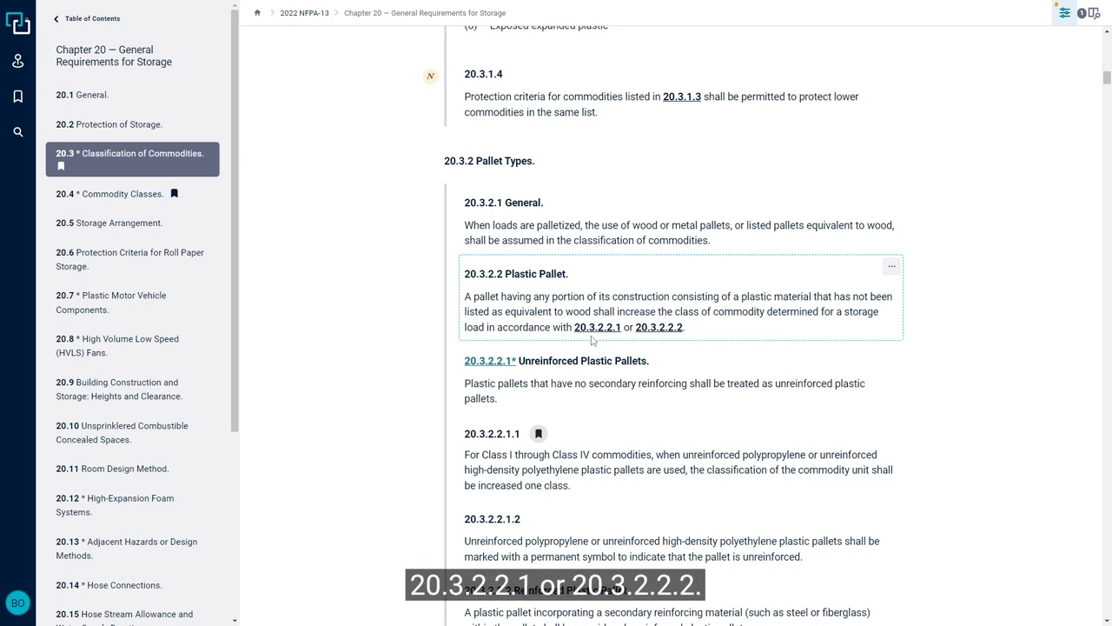
mouse_move(952, 319)
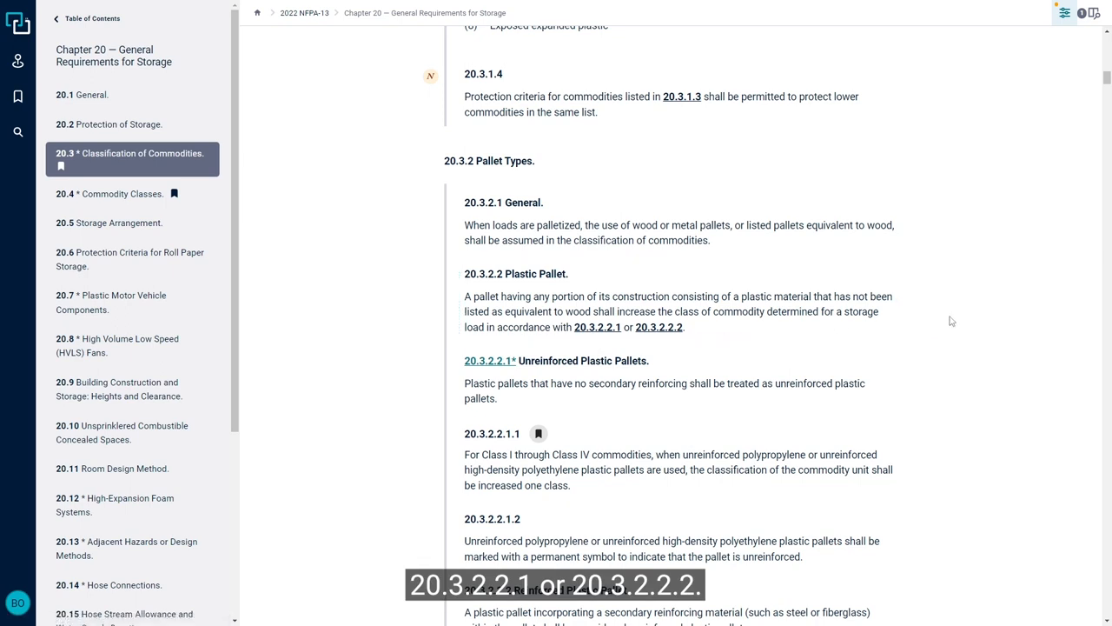
Scroll to the 20.3.2.2.1 unreinforced plastic pallet rules and subsections.
scroll("down", 3)
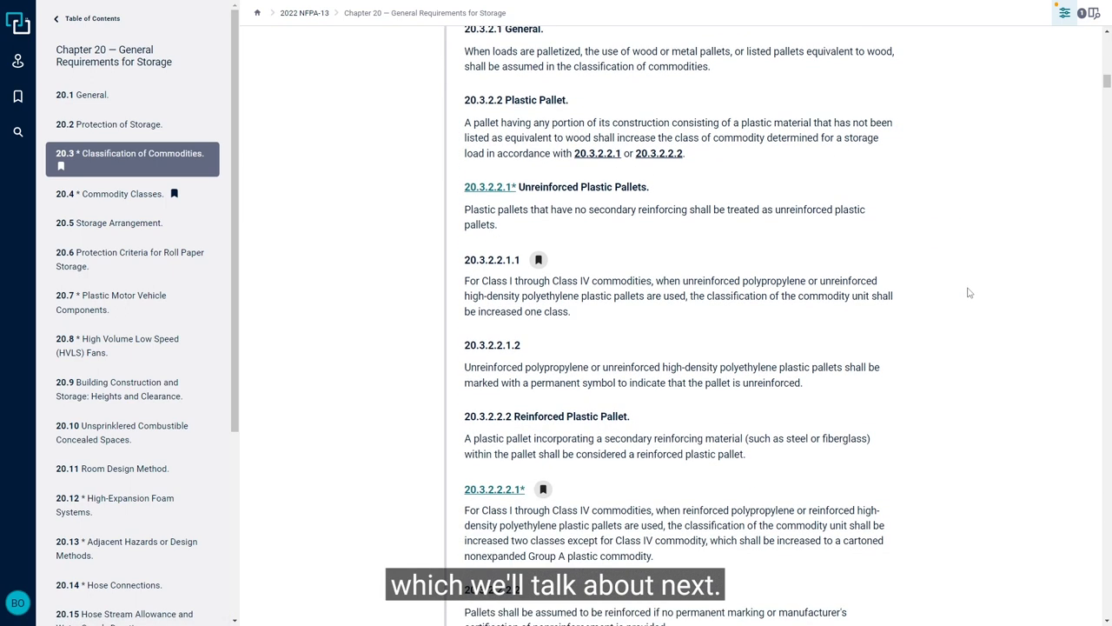
mouse_move(963, 289)
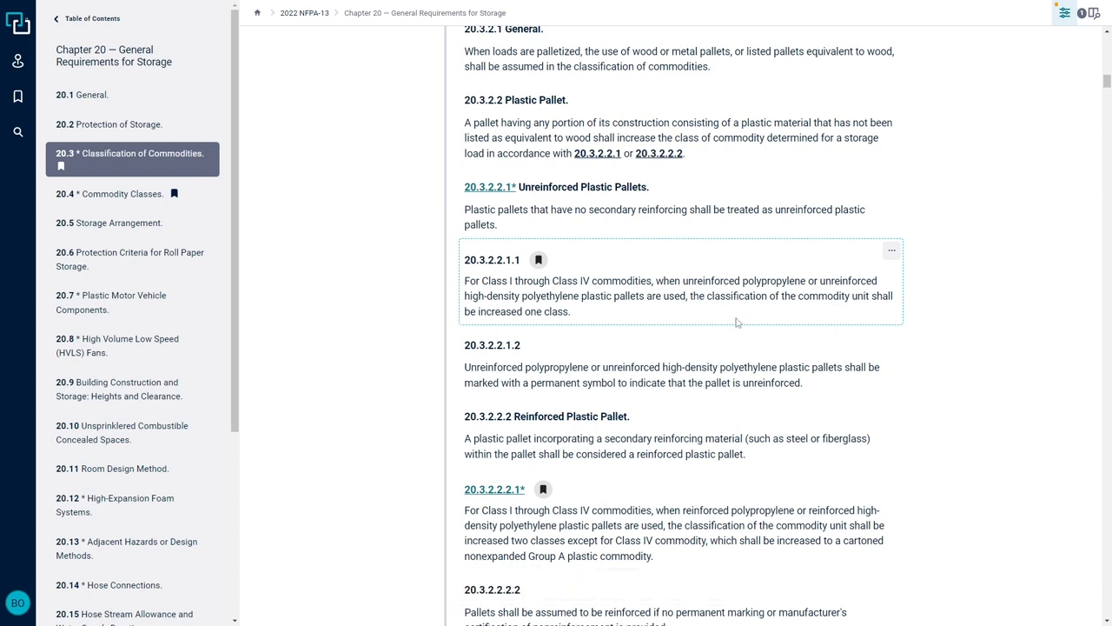
Scroll to 20.3.2.2.2 Reinforced Plastic Pallet and its two-class increase in 20.3.2.2.2.1.
scroll("down", 3)
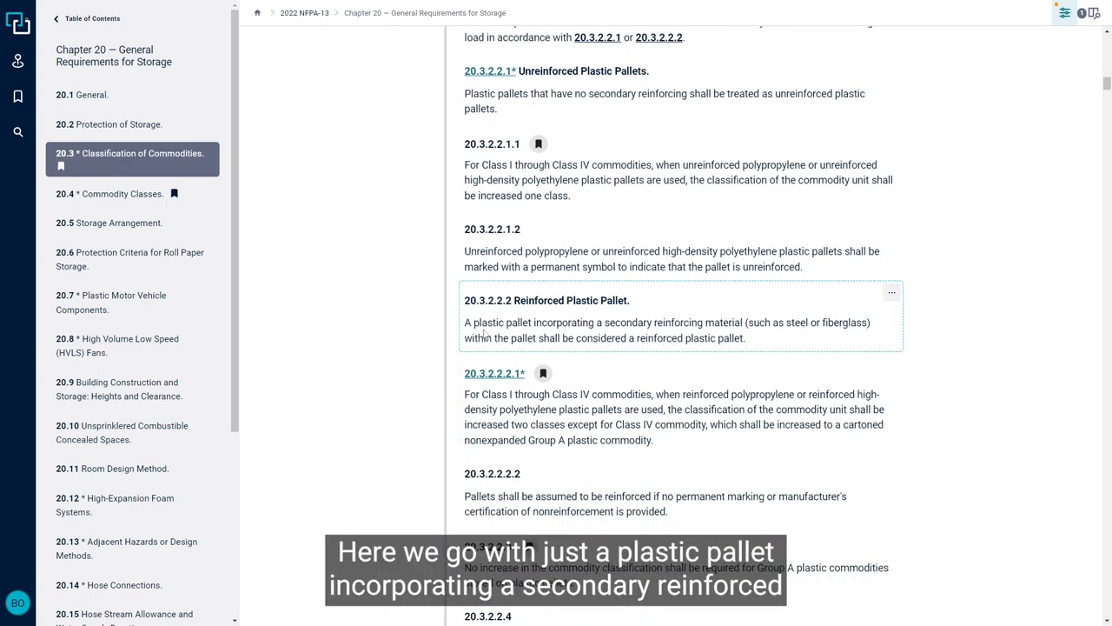
mouse_move(800, 346)
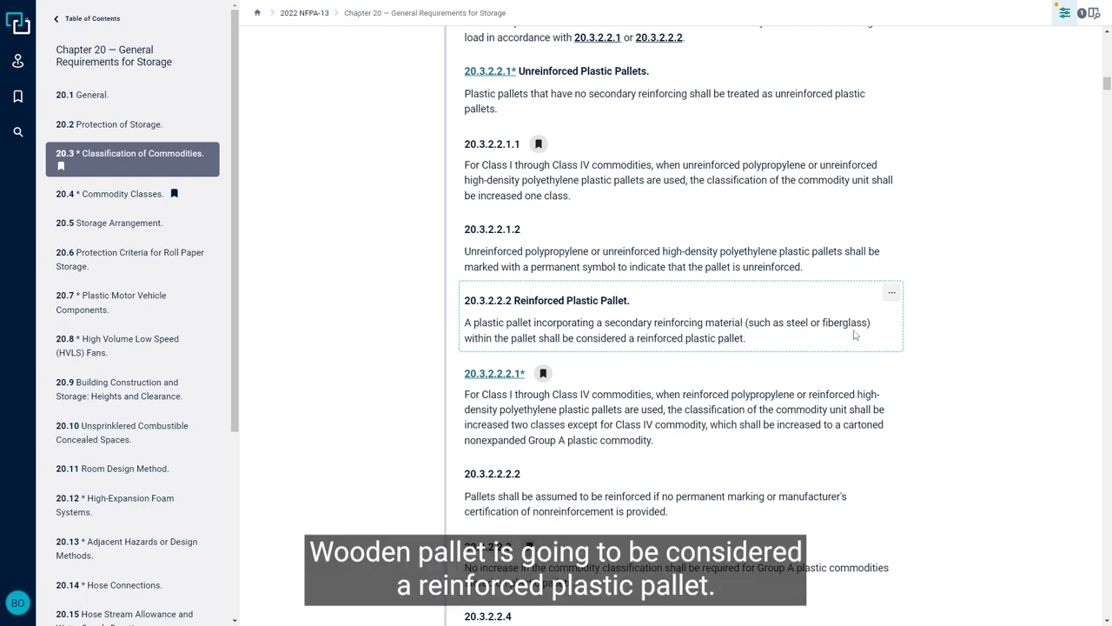
scroll("down", 3)
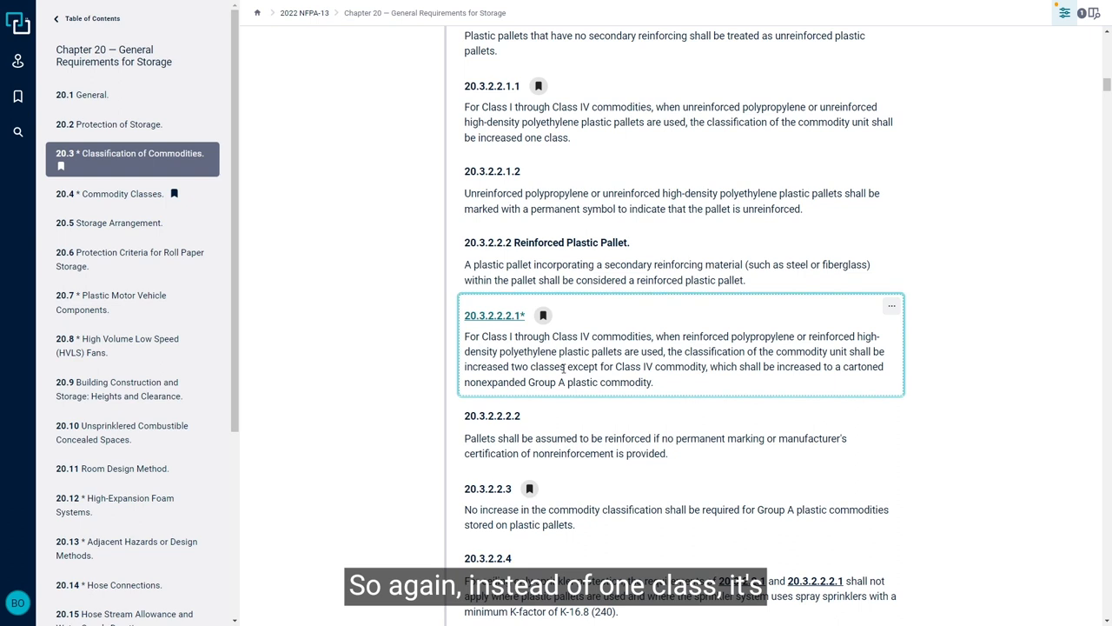
Highlight 'two classes' in 20.3.2.2.2.1, then read on to the 20.3.2.2.4 ceiling-only sprinkler exception.
double_click(535, 365)
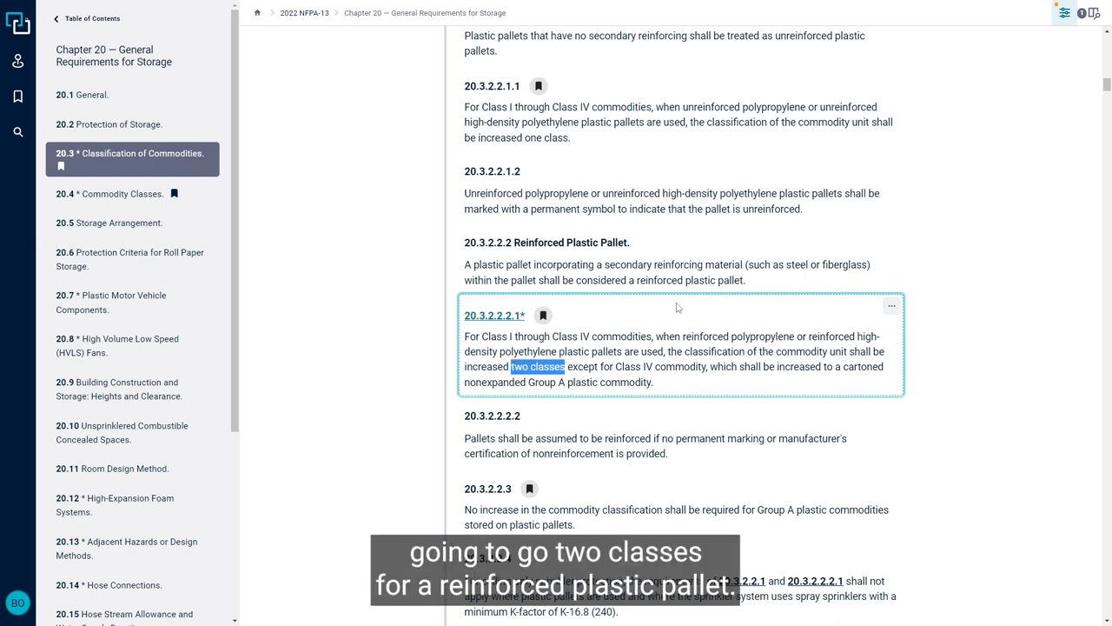
scroll("down", 3)
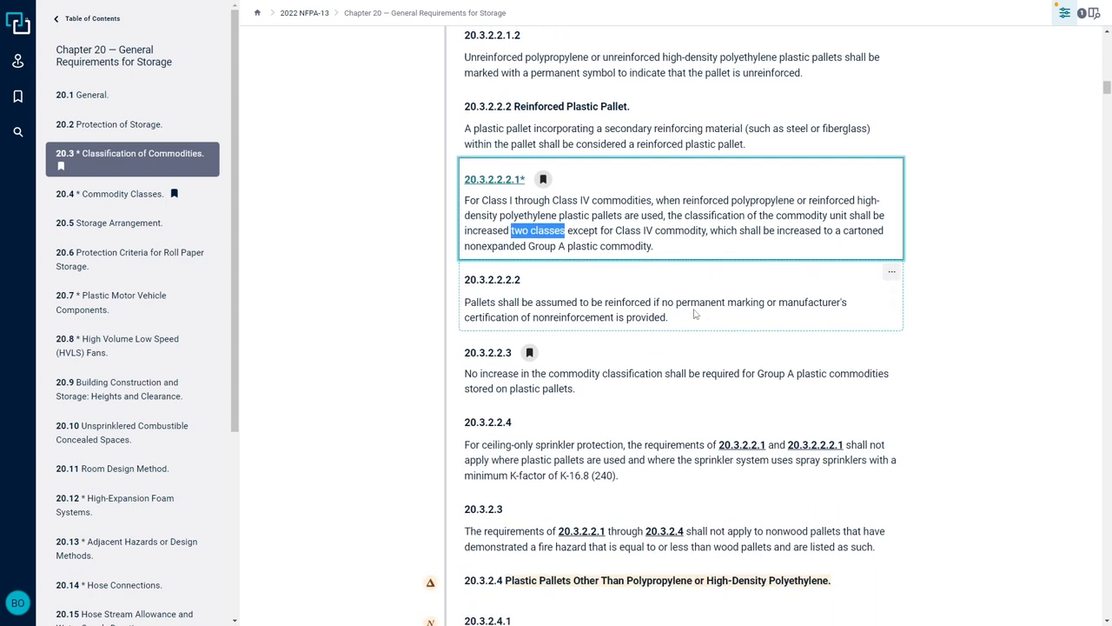
scroll("down", 3)
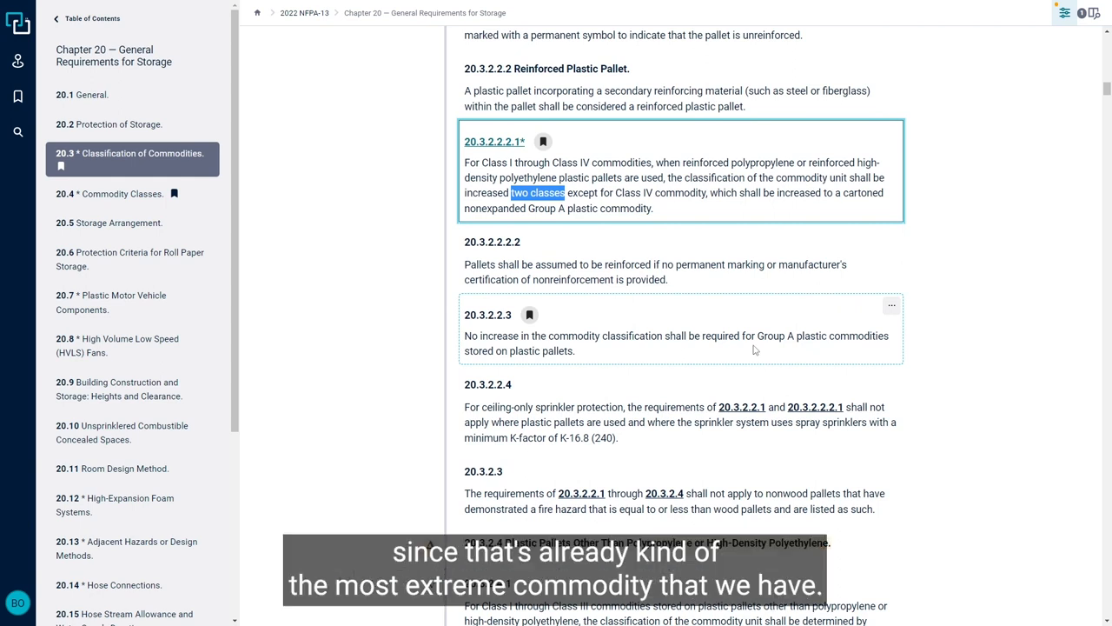
scroll("down", 3)
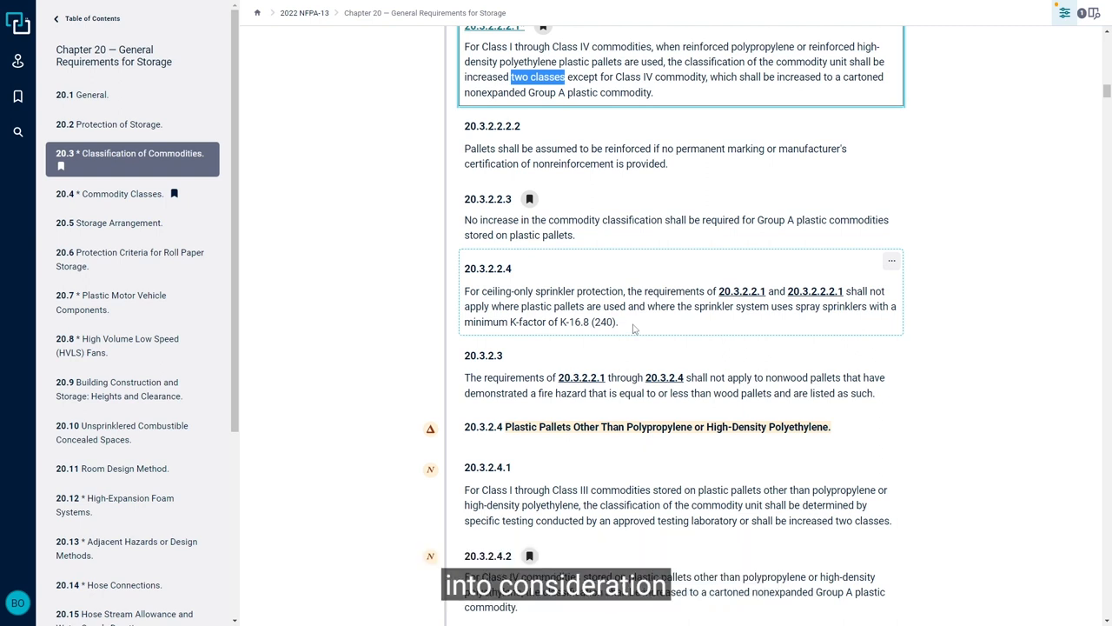
Scroll to 20.3.2.4 other-plastic pallets with rules 20.3.2.4.1 and 20.3.2.4.2.
scroll("down", 3)
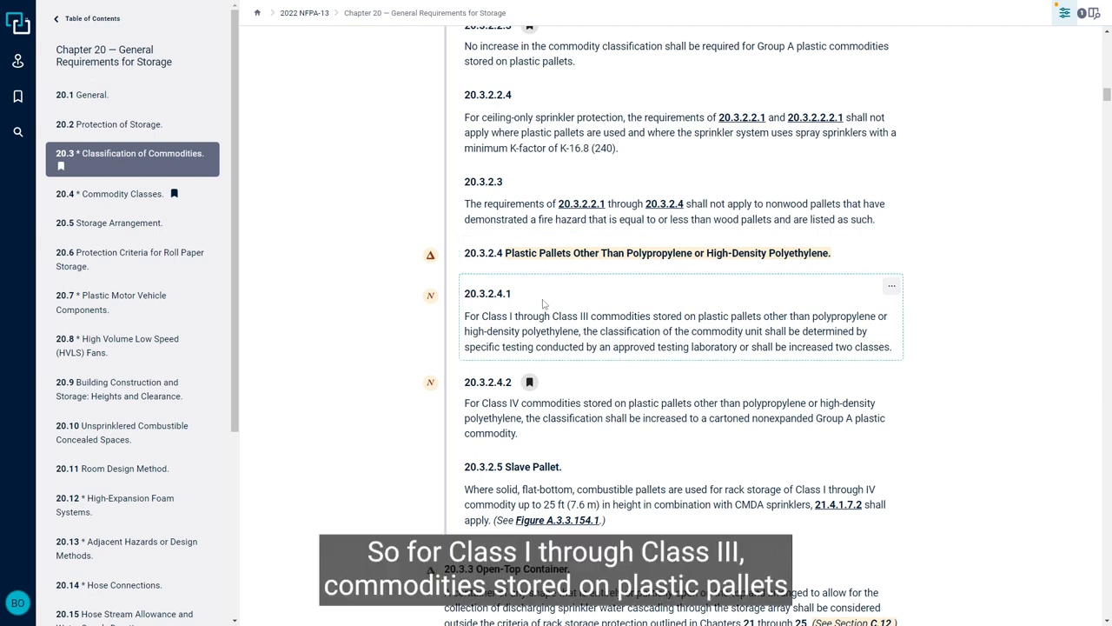
mouse_move(667, 299)
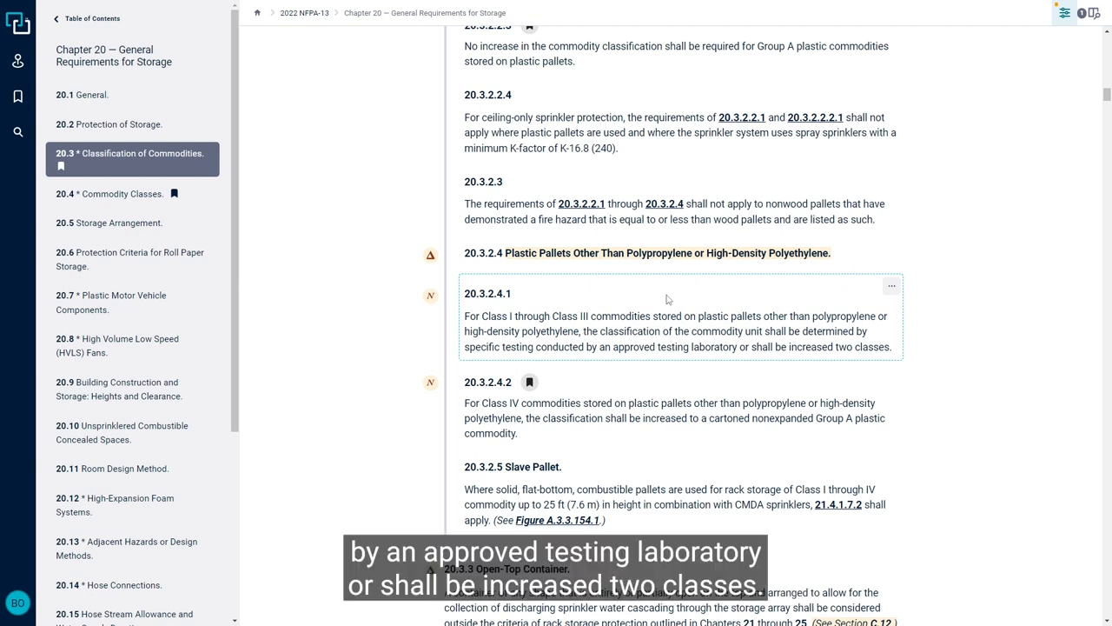
Highlight 'two classes' in 20.3.2.4.1, then read on to 20.3.2.5 Slave Pallet.
double_click(880, 347)
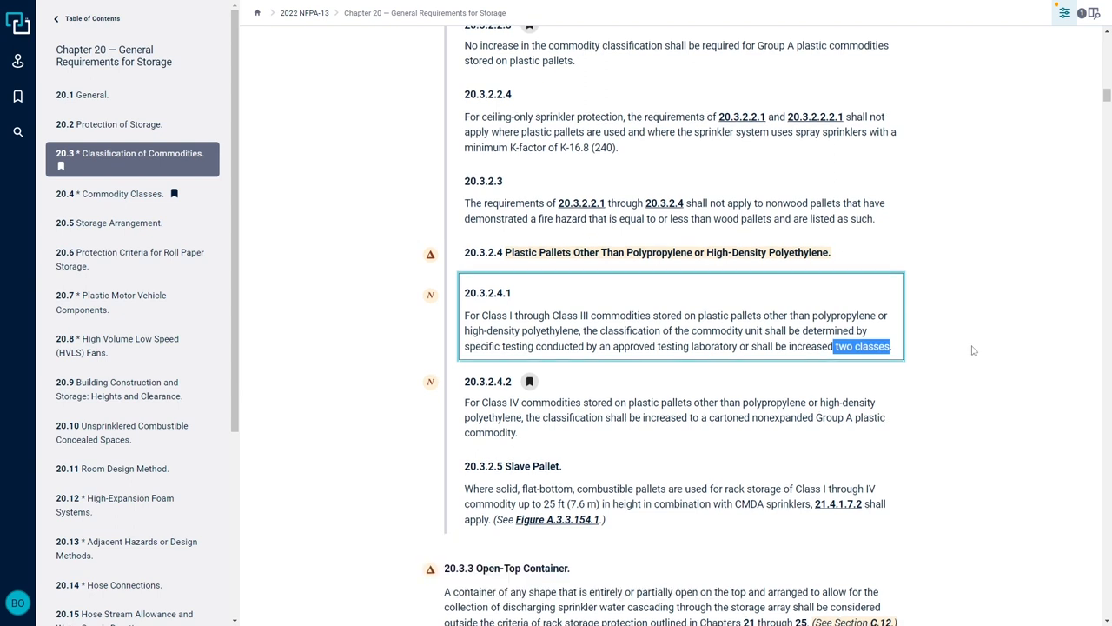
scroll("down", 3)
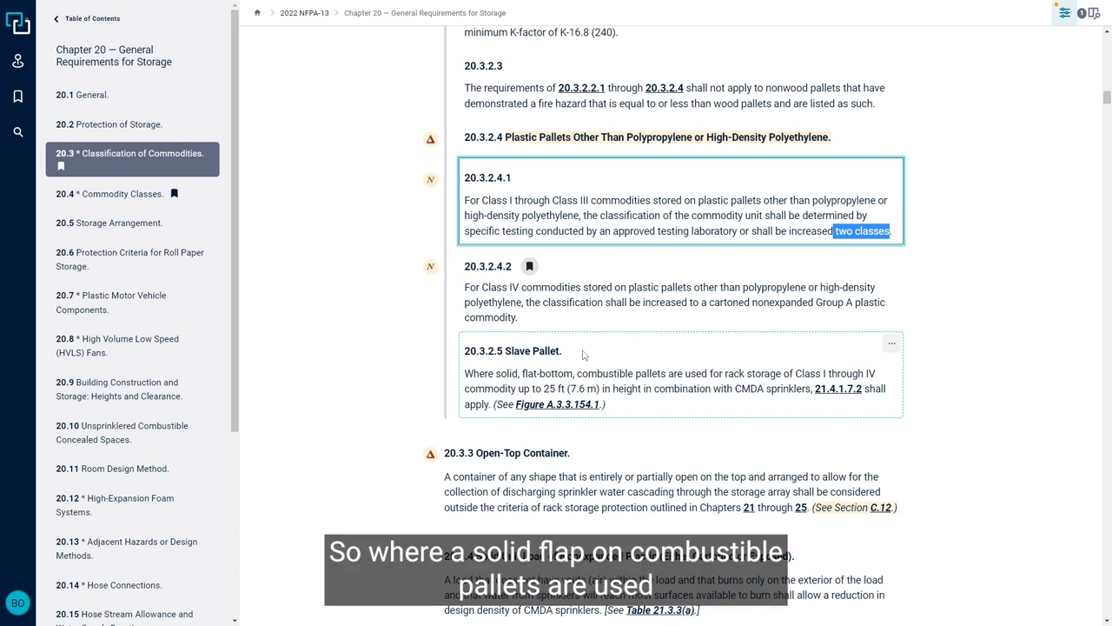
mouse_move(662, 365)
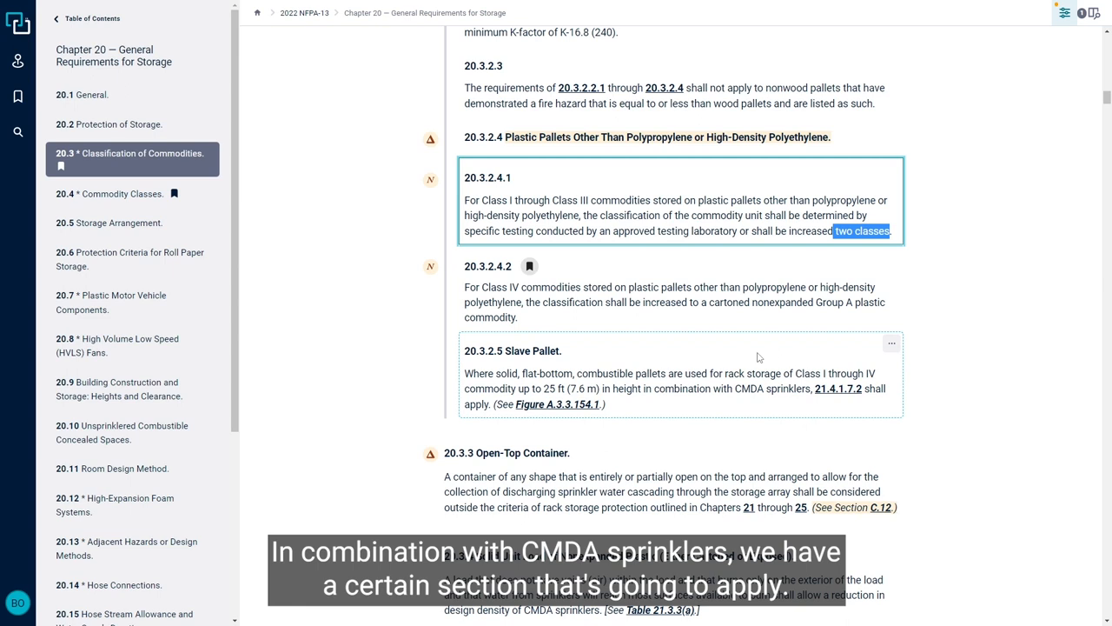
Preview referenced rule 21.4.1.7.2's 20% density increase, then go to Annex A Figure A.3.3.154.1 Typical Pallets.
left_click(838, 390)
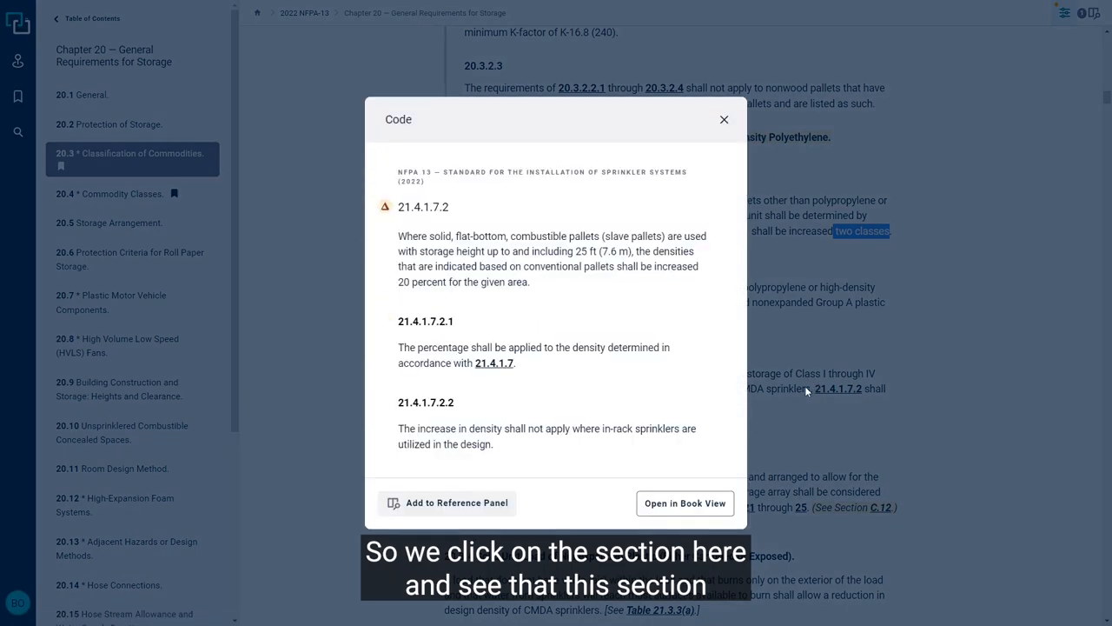
mouse_move(612, 302)
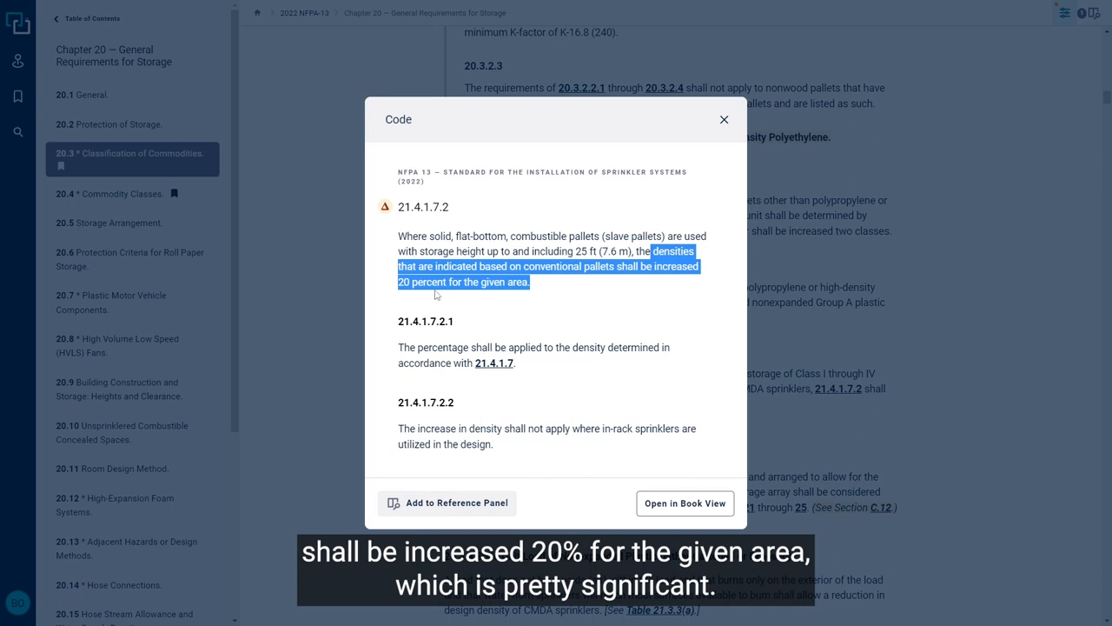
mouse_move(549, 295)
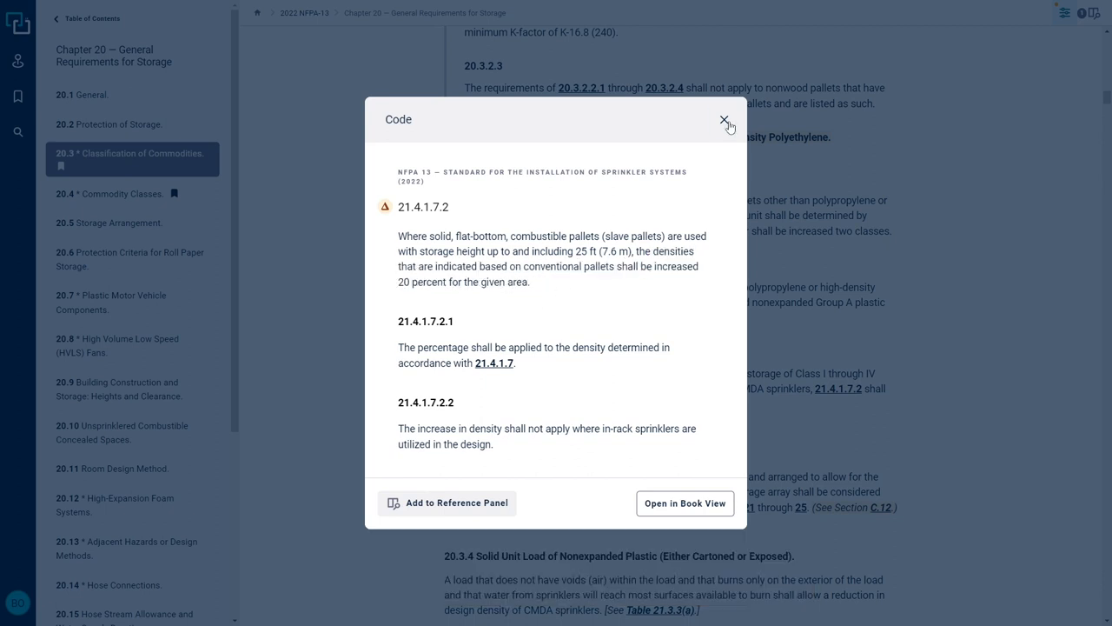
left_click(723, 118)
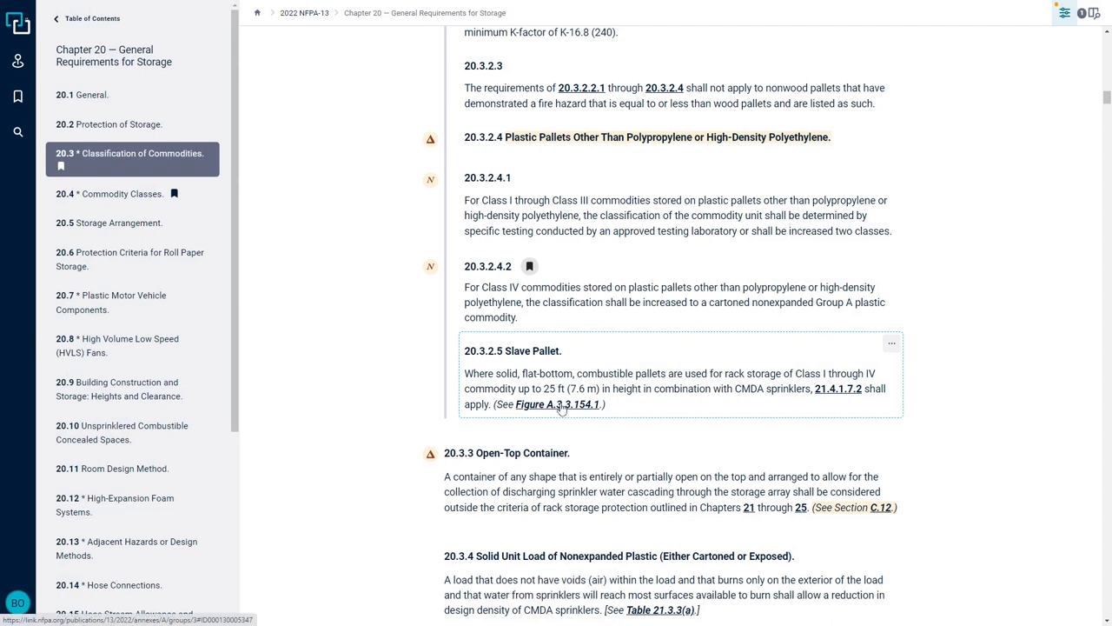
left_click(558, 403)
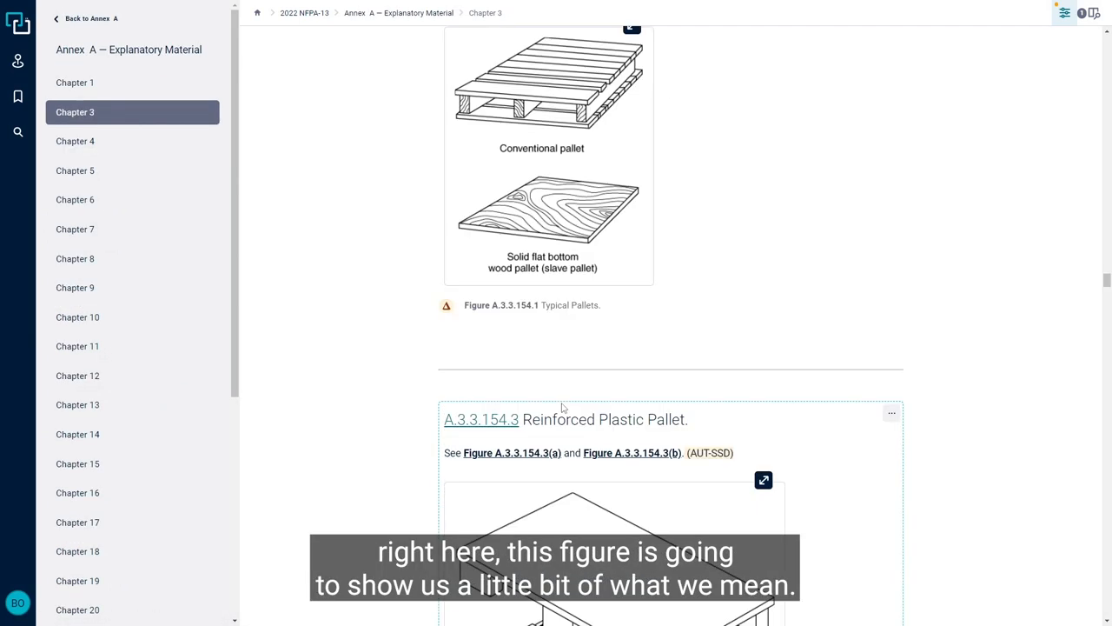